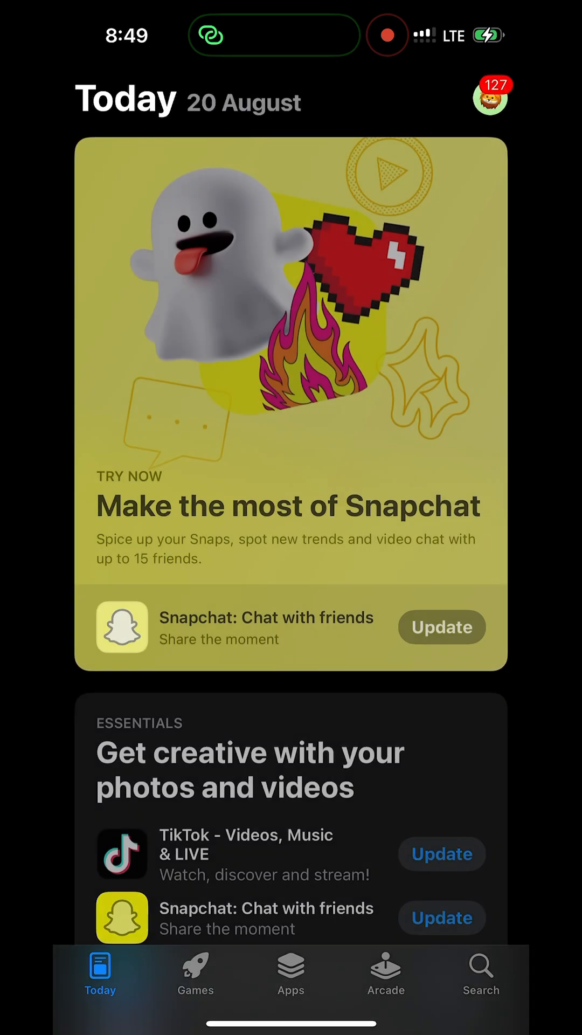
Search the App Store for 'Pot', choose the potatso suggestion and launch the installed Potatso app
left_click(480, 973)
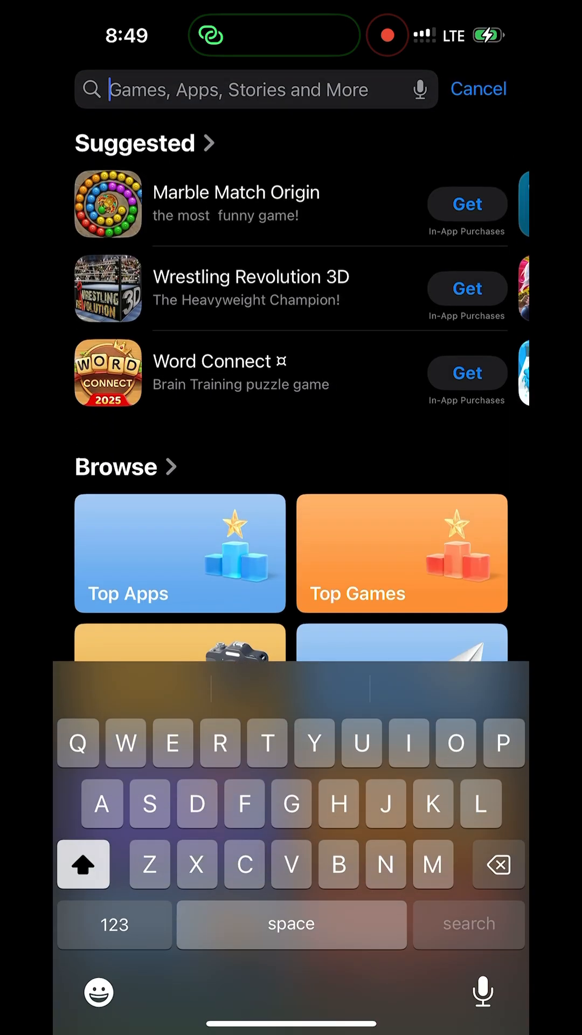
type("Pot")
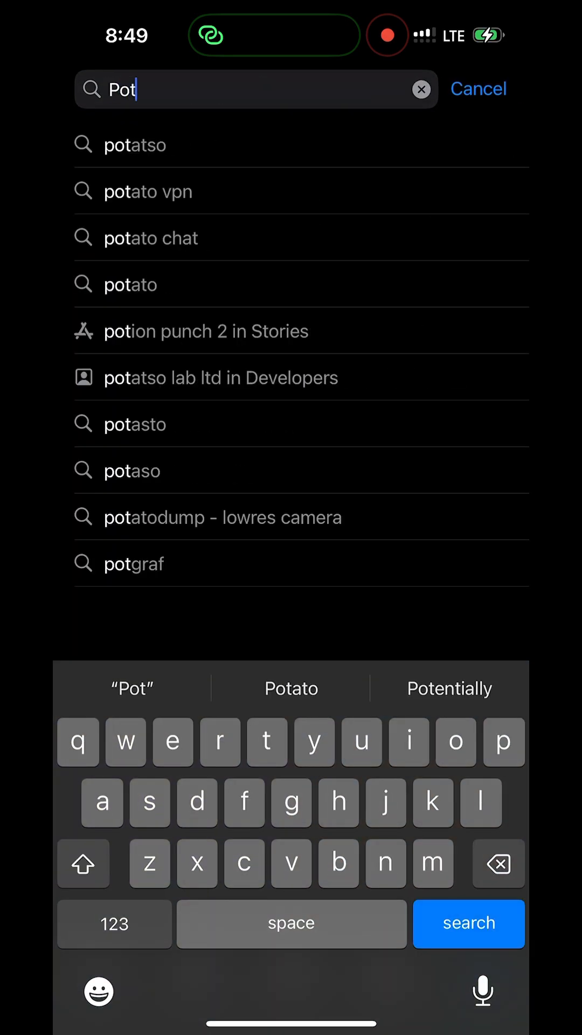
left_click(137, 145)
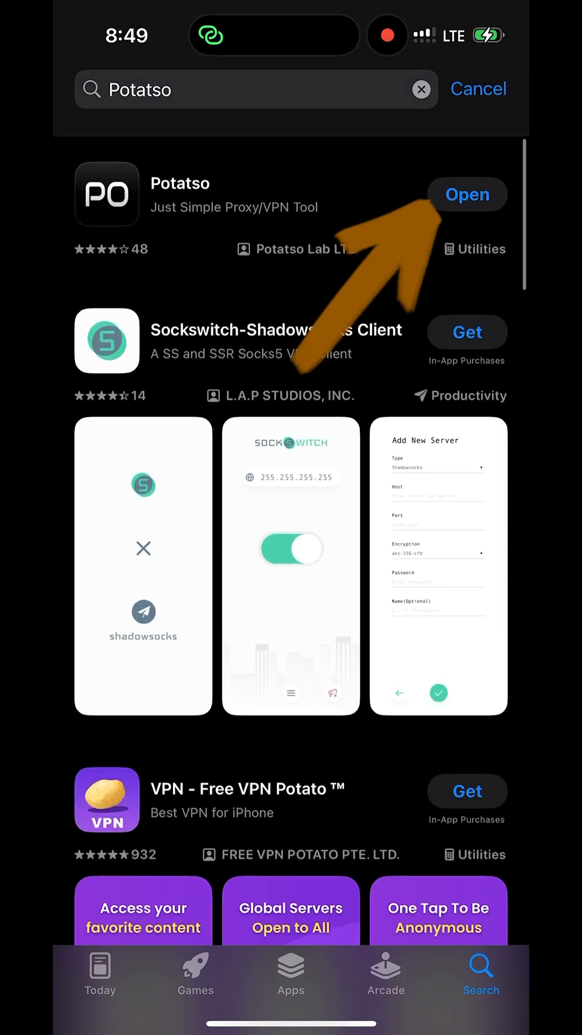
left_click(467, 194)
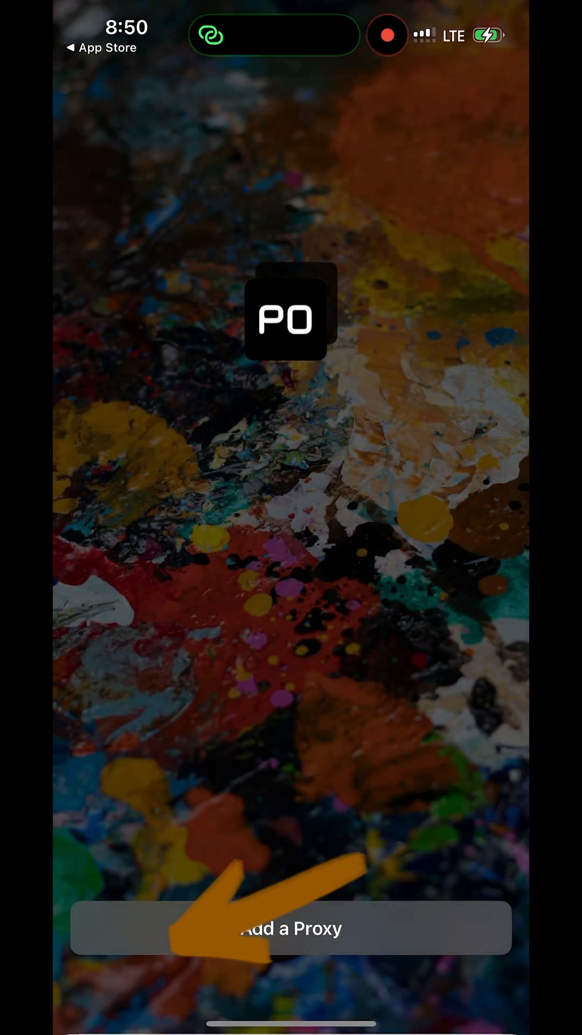
Add a Socks5 proxy with host 62.164.255.146, port 45 and password authentication
left_click(291, 927)
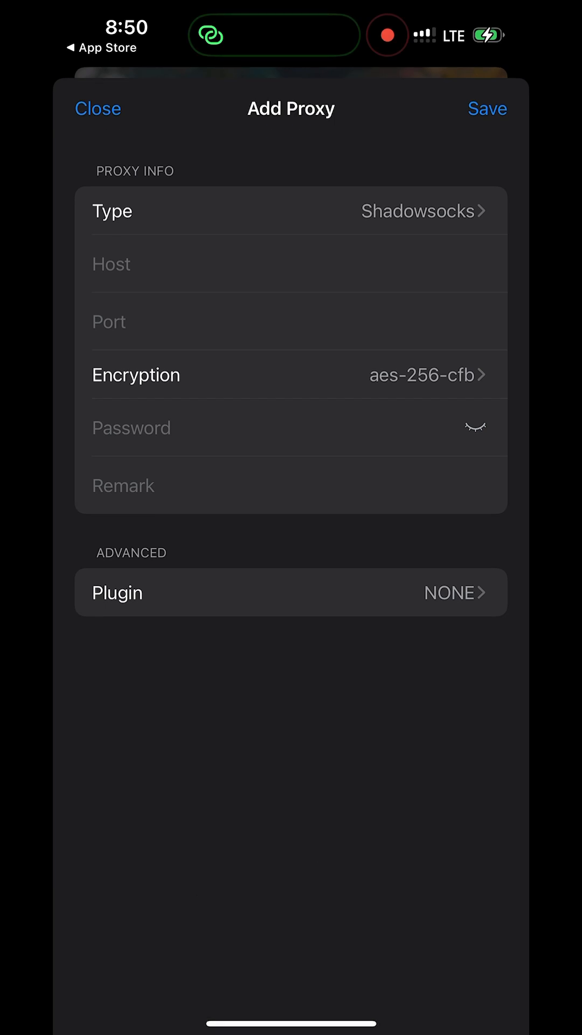
left_click(422, 212)
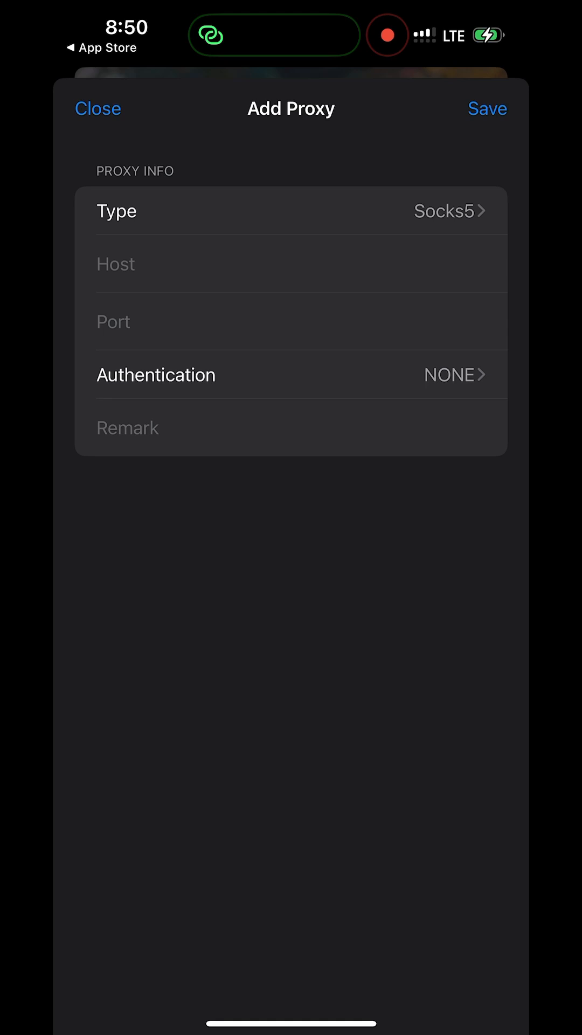
type("62.164.255.146")
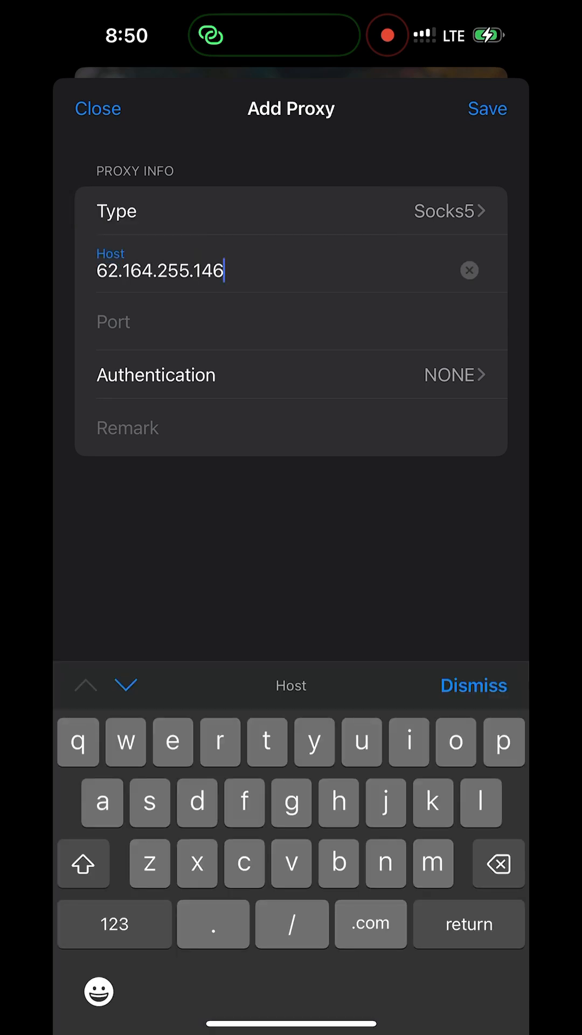
left_click(290, 321)
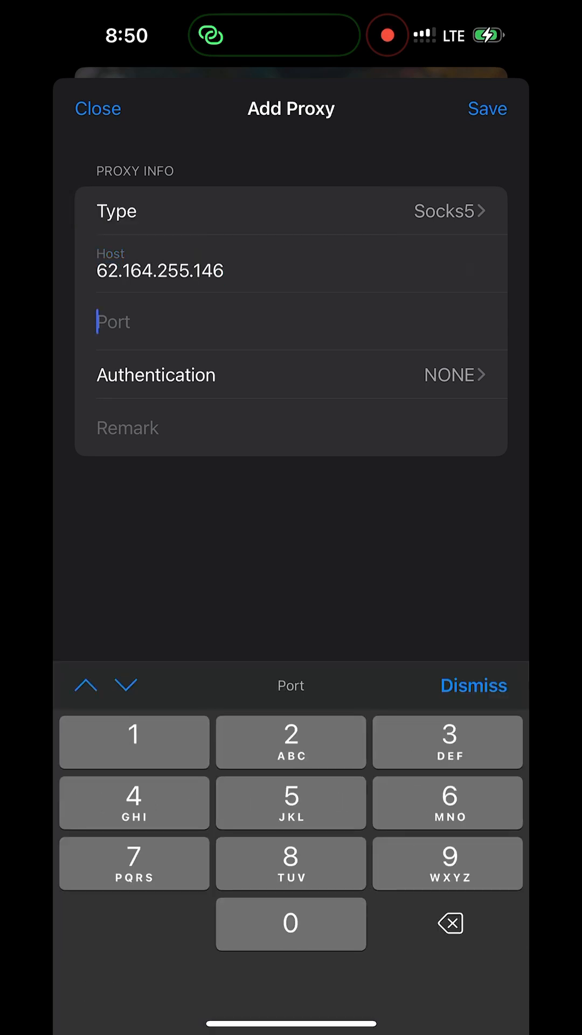
type("455")
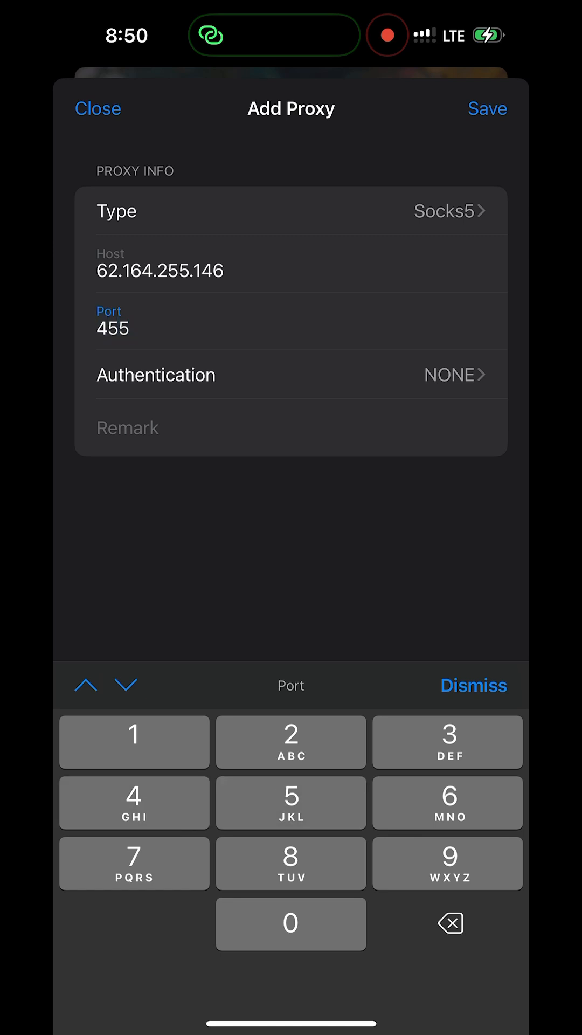
left_click(473, 685)
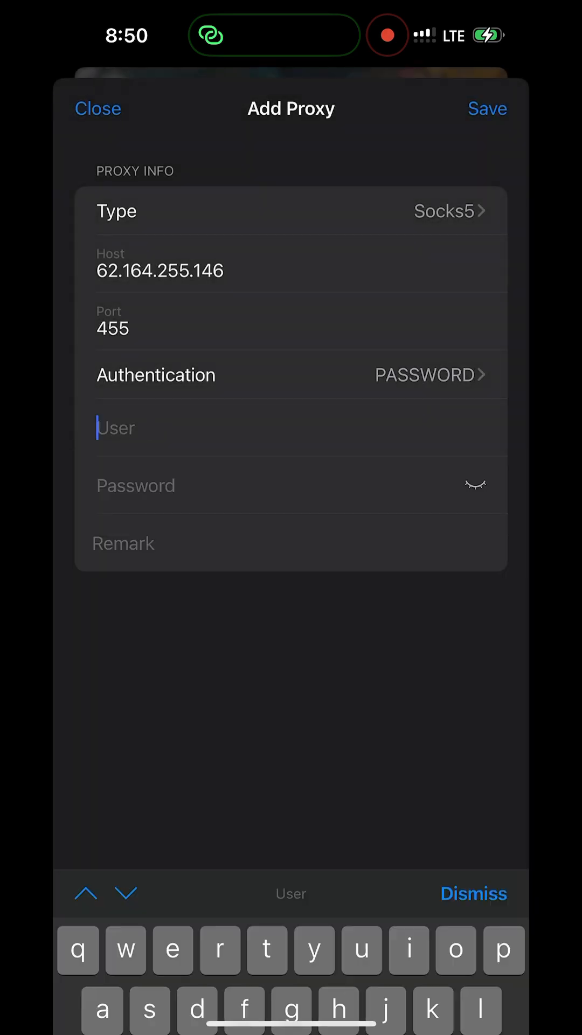
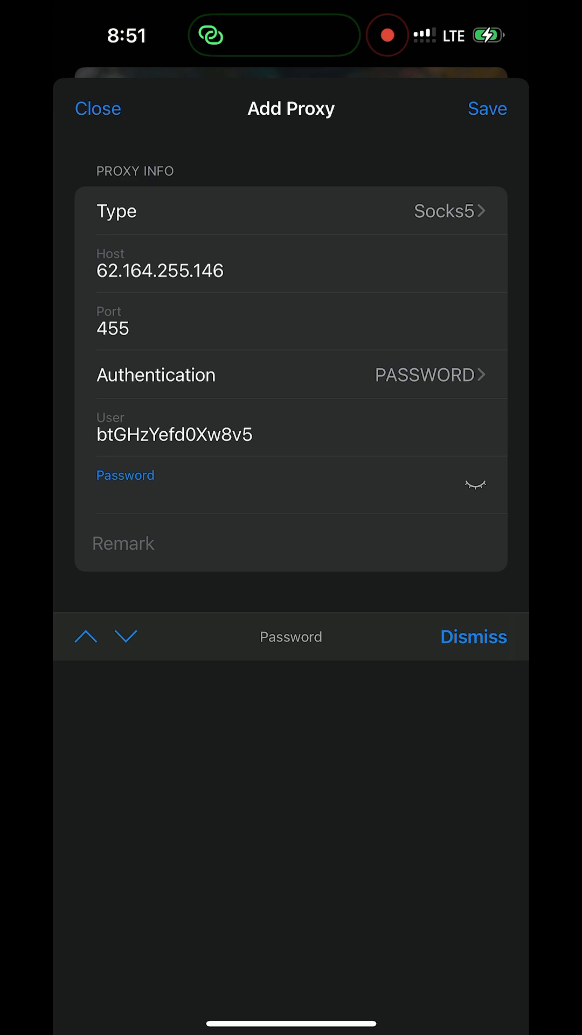
left_click(473, 636)
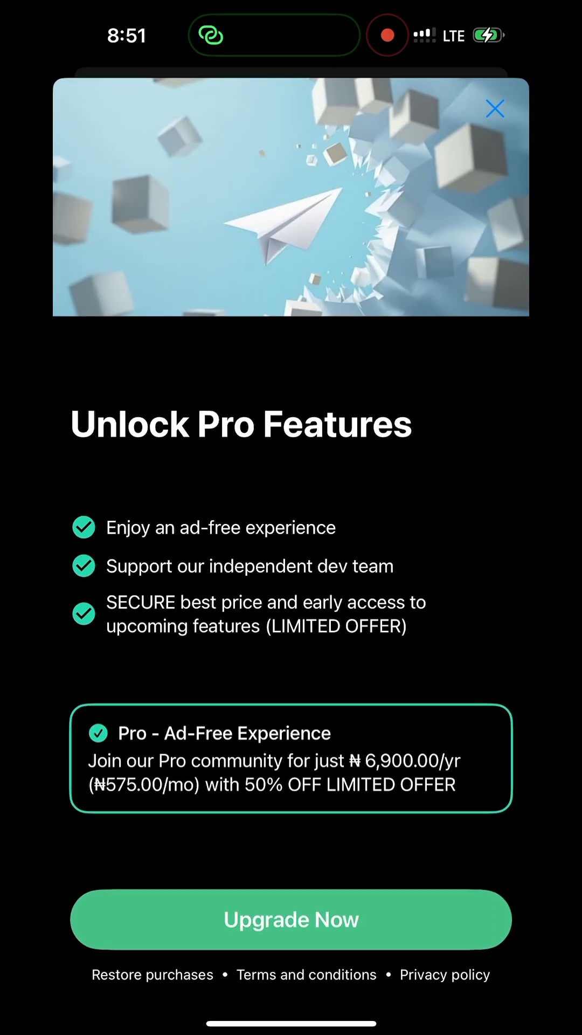
Dismiss the Pro offer, start the proxy connection and allow the VPN configuration
left_click(495, 108)
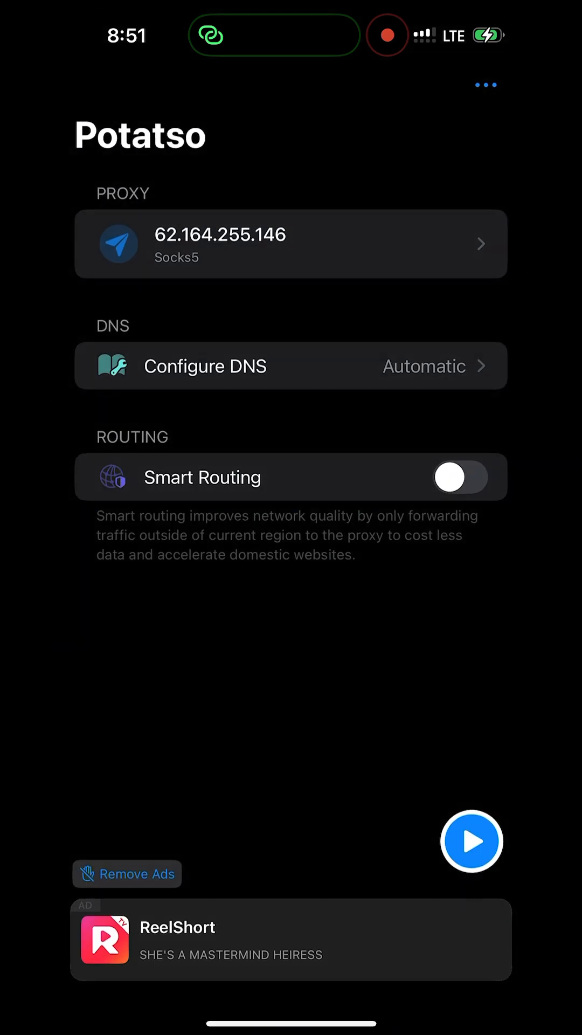
left_click(471, 839)
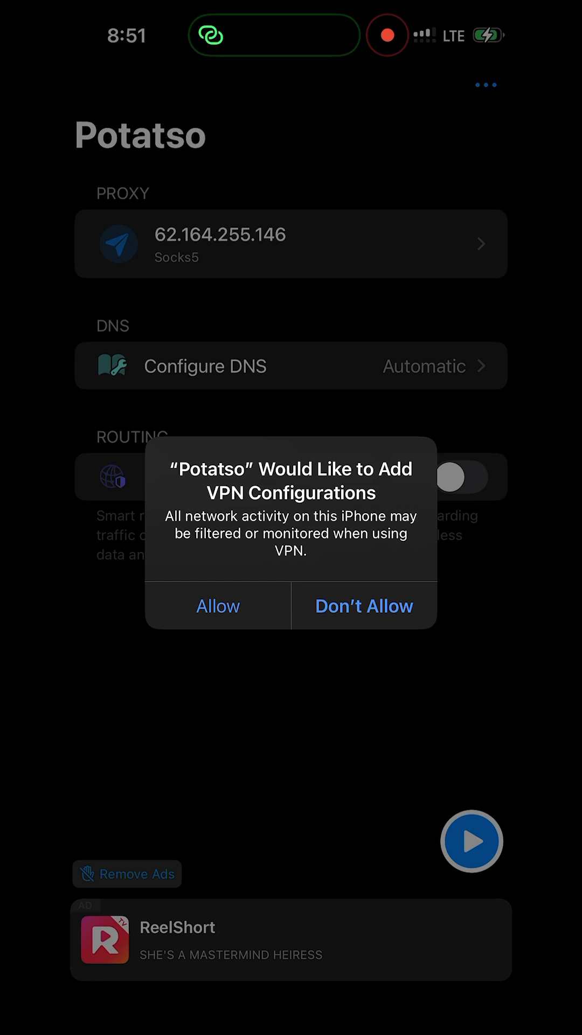
left_click(218, 605)
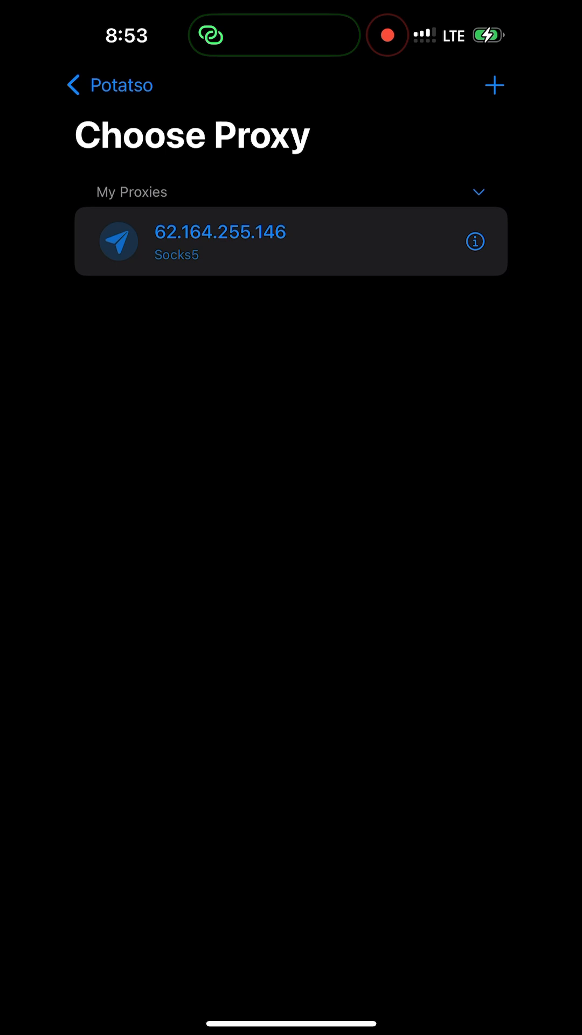
Leave the Potatso proxy list and switch to Safari's address bar
left_click(474, 241)
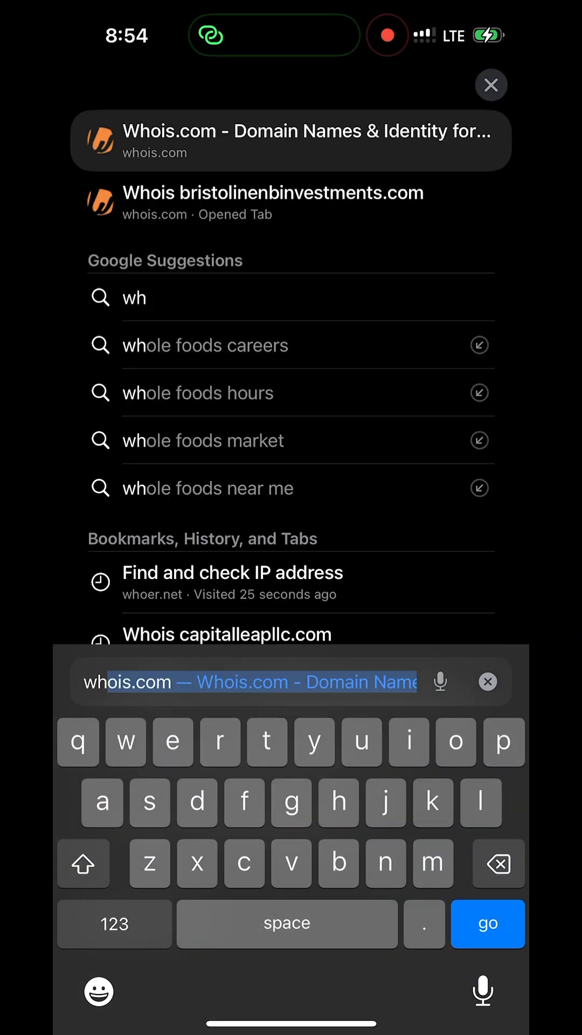
Load whoer.net and scroll to My IP showing 62.164.255.146 in the United States
left_click(233, 584)
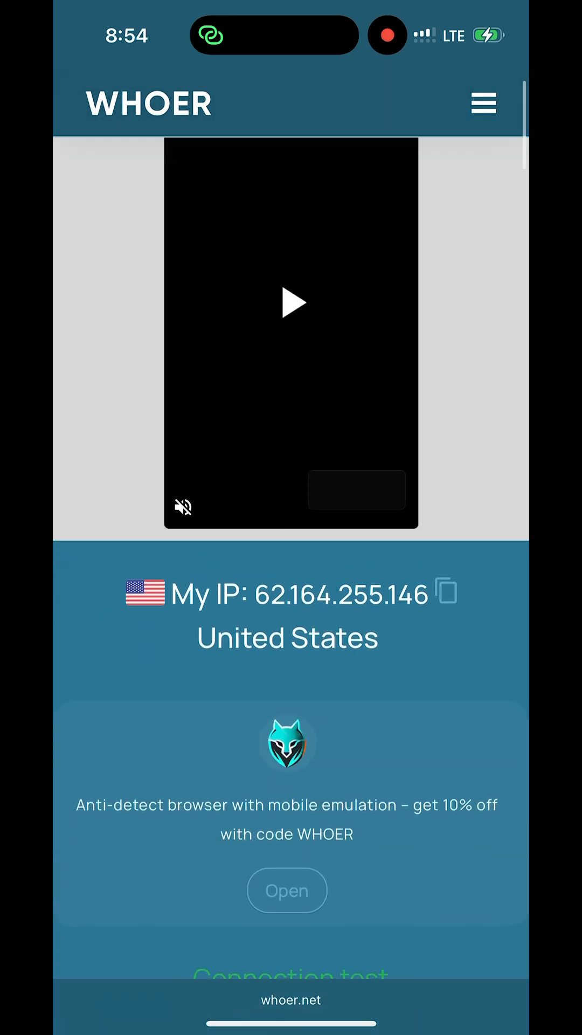
scroll("down", 3)
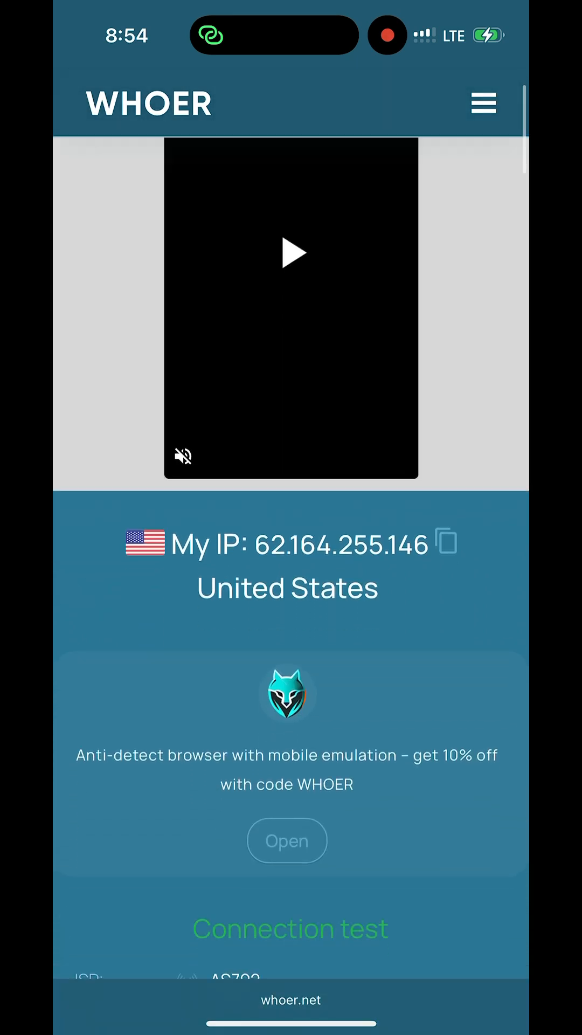
scroll("down", 3)
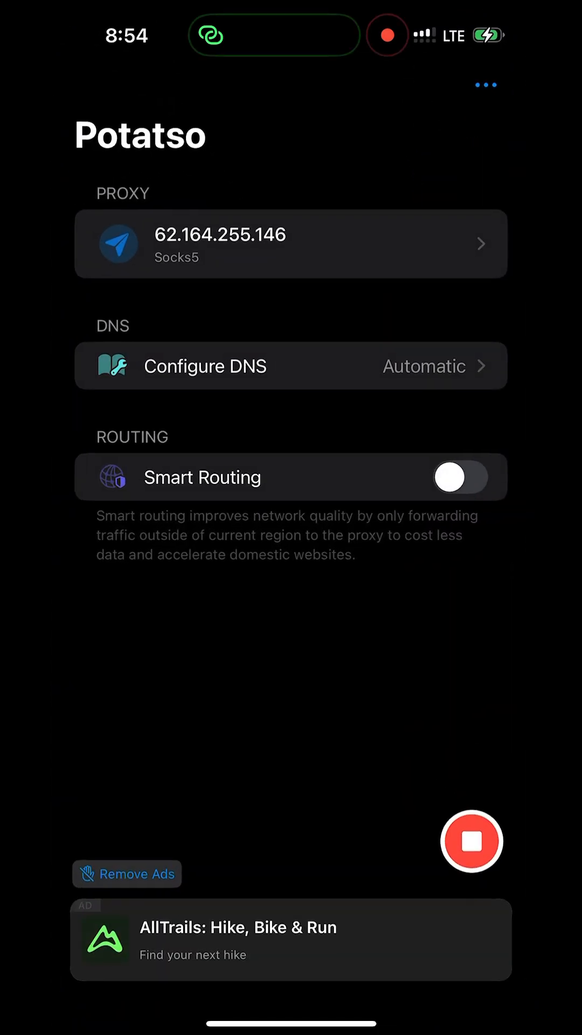
View the saved Socks5 proxy's Edit Proxy details, then return to whoer.net
left_click(290, 244)
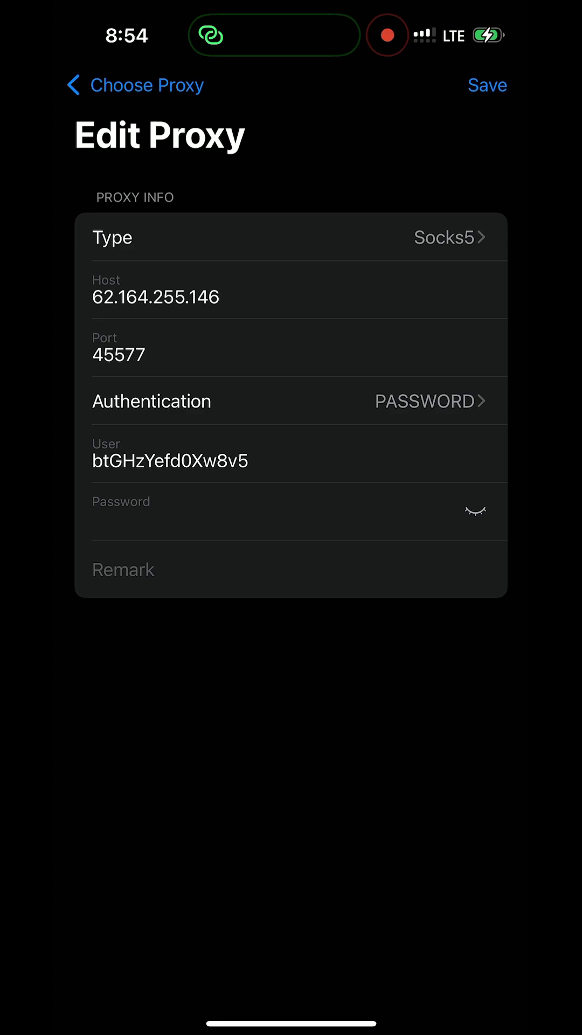
left_click(487, 85)
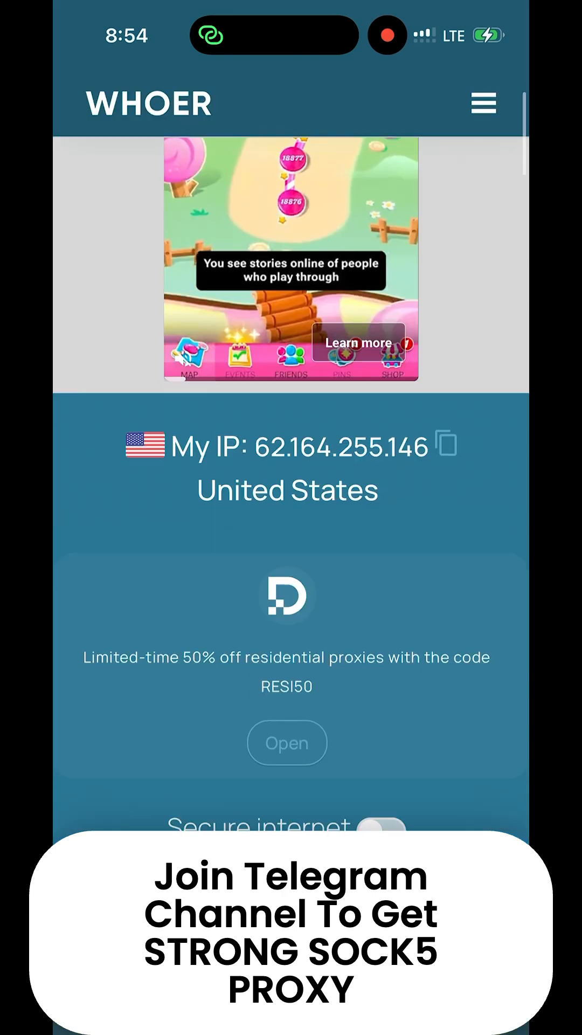
scroll("down", 3)
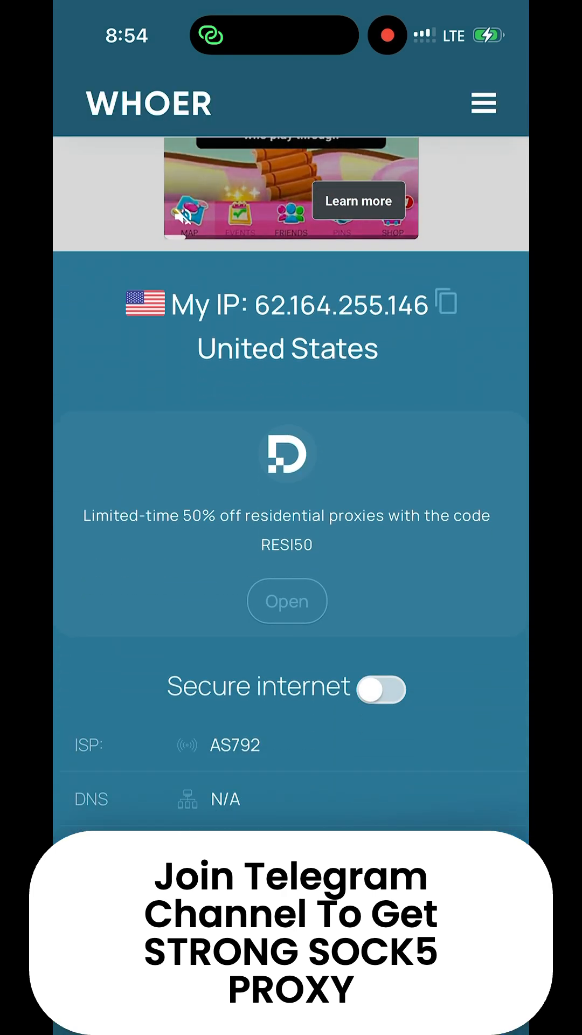
scroll("down", 3)
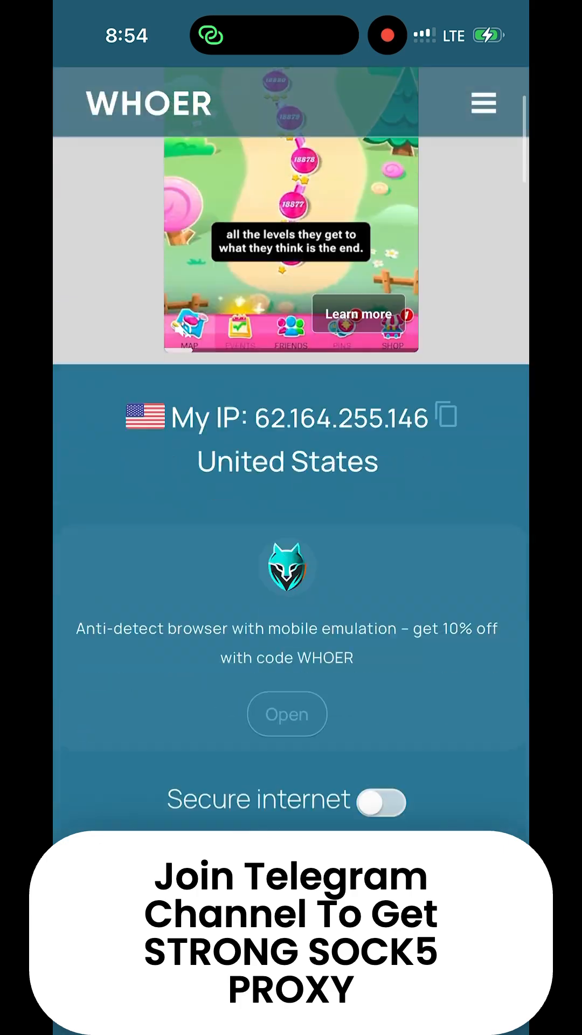